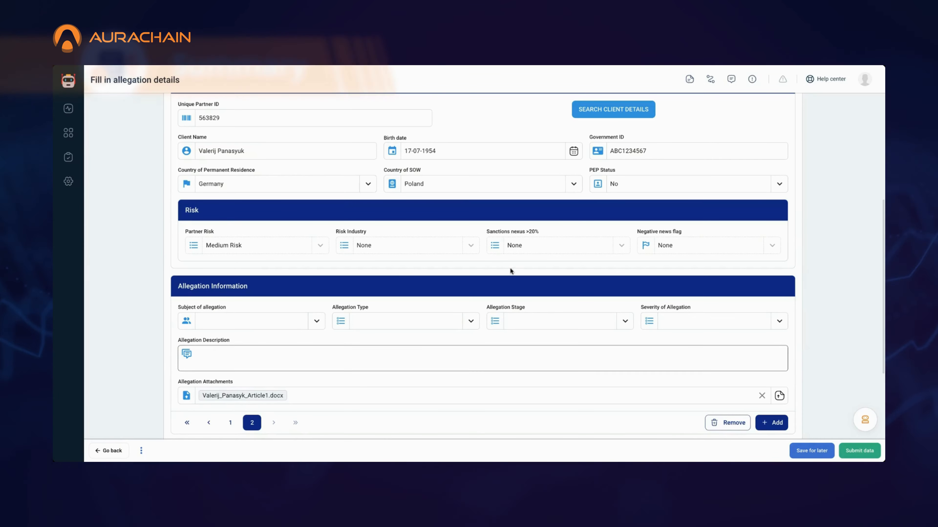
{"action": "mouse_move", "coordinate": [816, 376]}
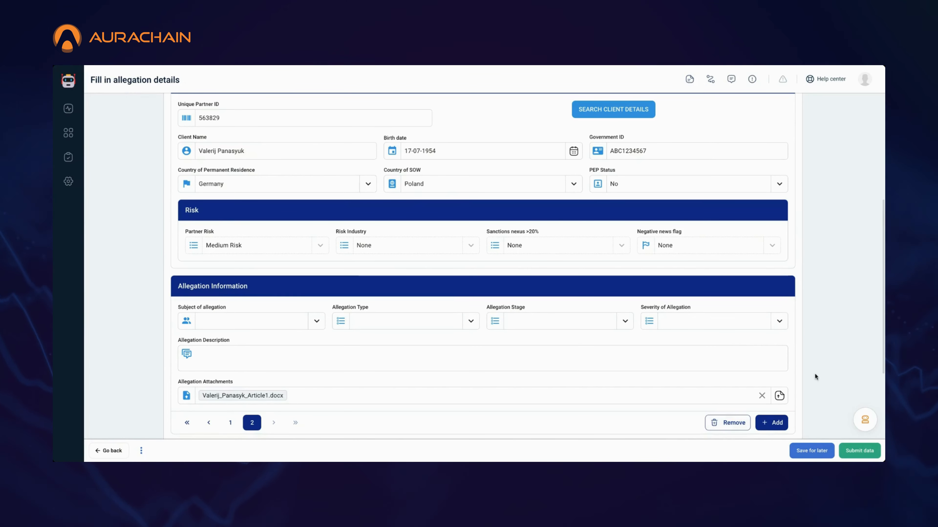
{"action": "mouse_move", "coordinate": [272, 184]}
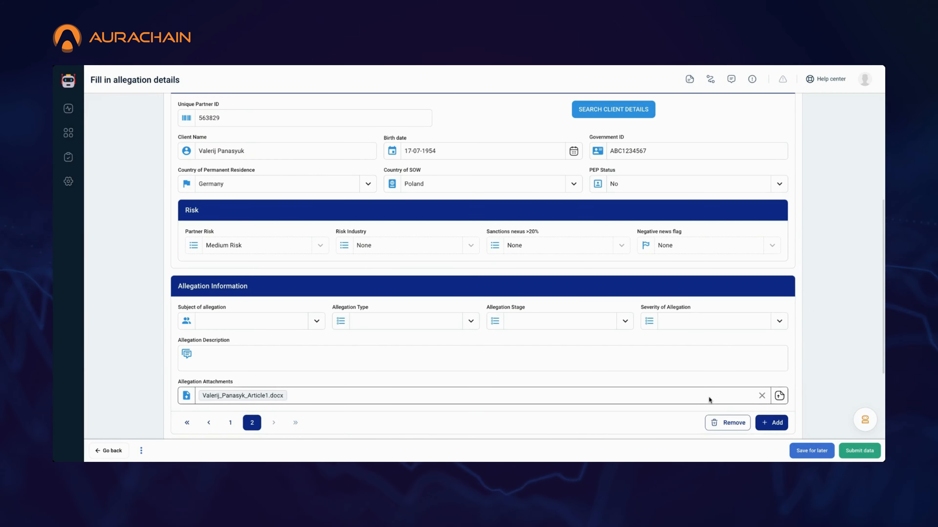
Bring up the AI Task Assistant from the floating button on the allegation form
{"action": "left_click", "coordinate": [864, 418]}
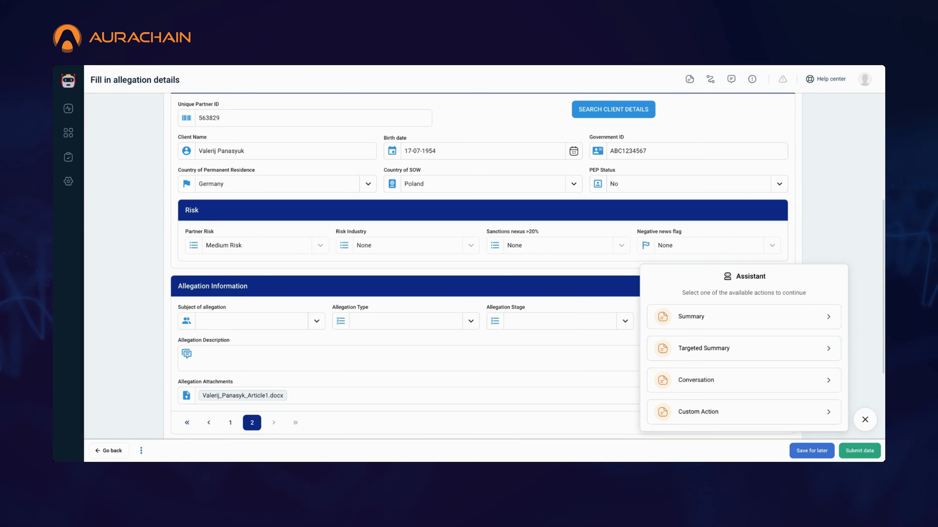
Generate a Summary of all attached documents, copy the result, and return to the action list
{"action": "left_click", "coordinate": [689, 316]}
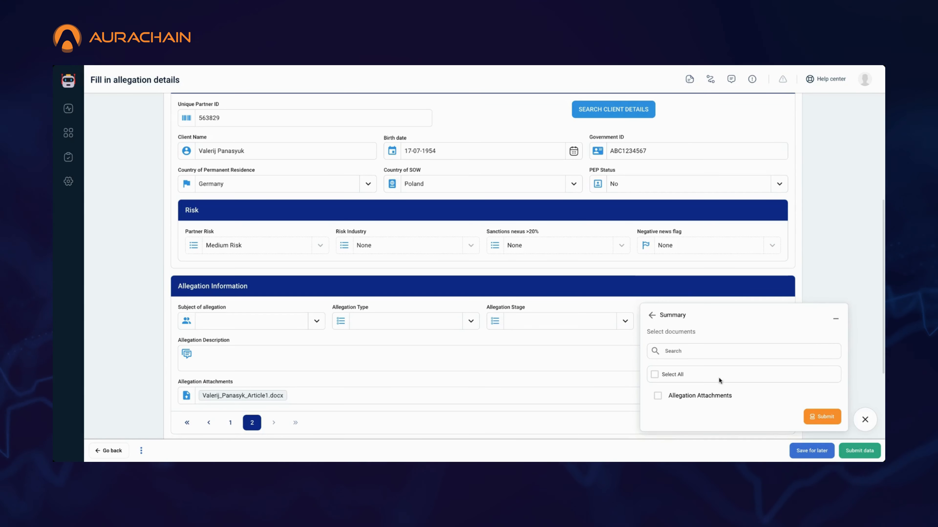
{"action": "left_click", "coordinate": [654, 375]}
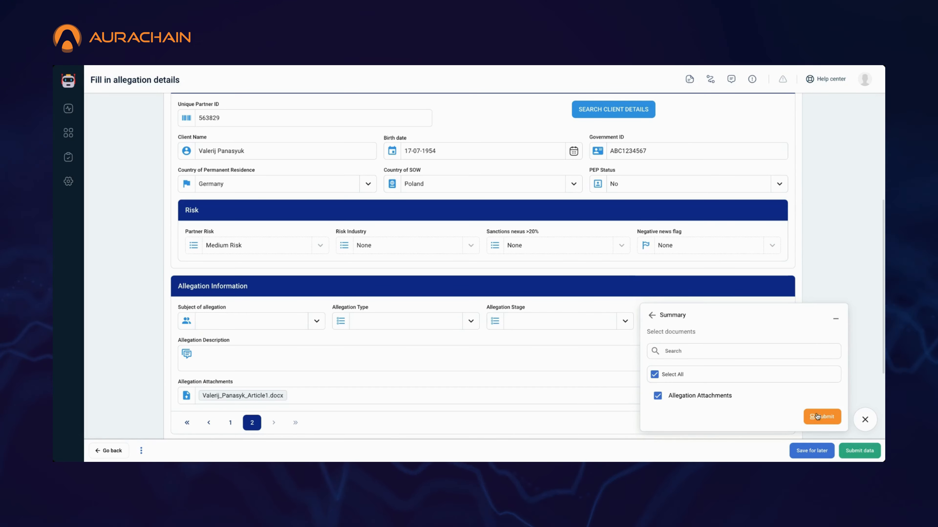
{"action": "left_click", "coordinate": [821, 416]}
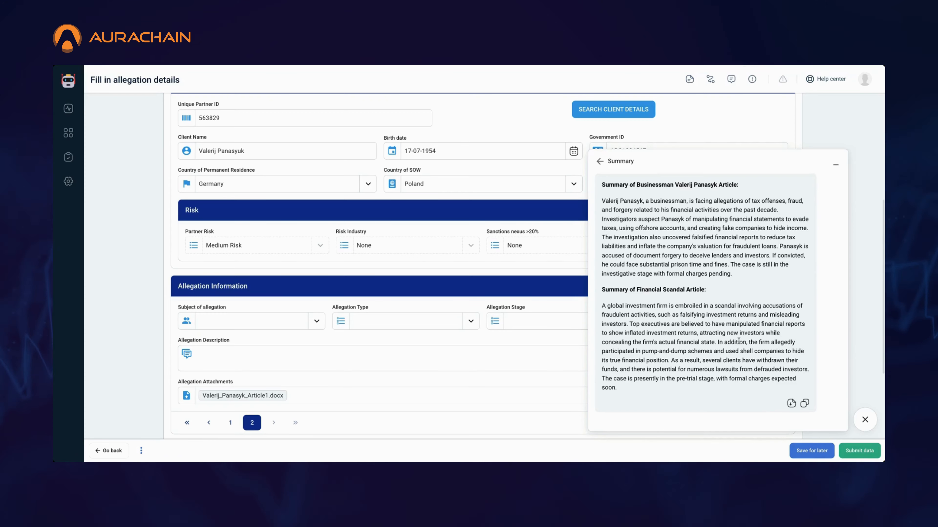
{"action": "left_click", "coordinate": [804, 402]}
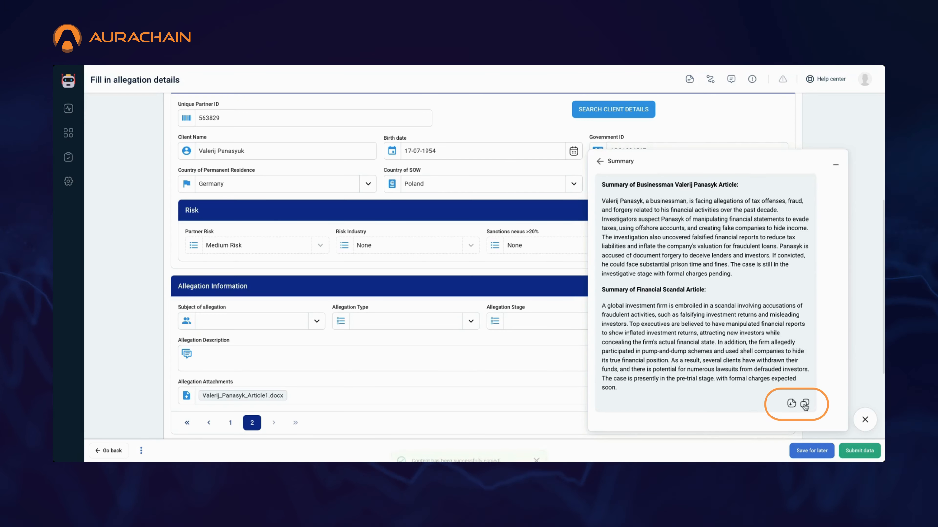
{"action": "left_click", "coordinate": [804, 403]}
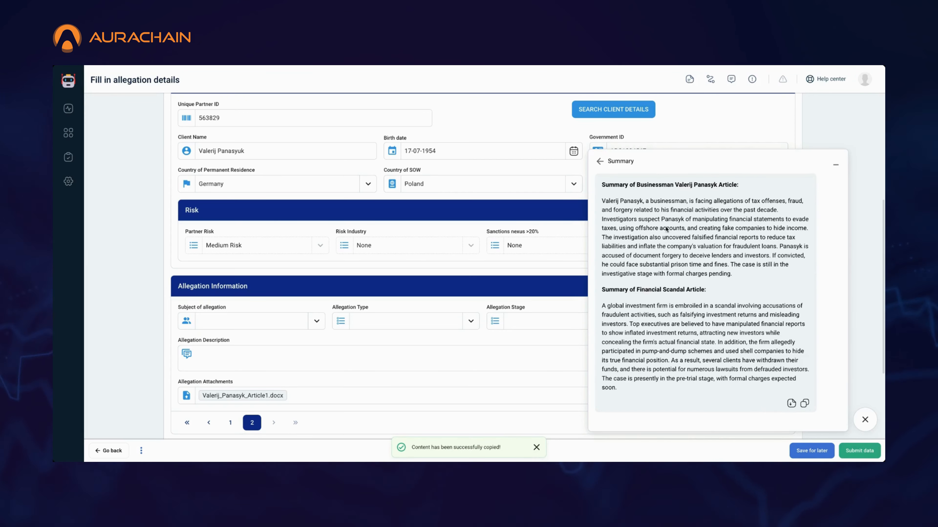
{"action": "left_click", "coordinate": [598, 162]}
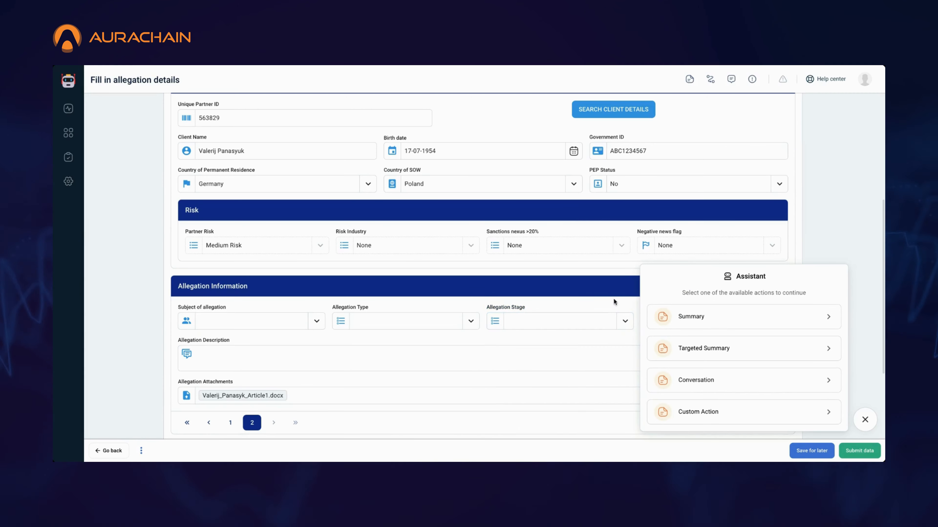
{"action": "mouse_move", "coordinate": [740, 325]}
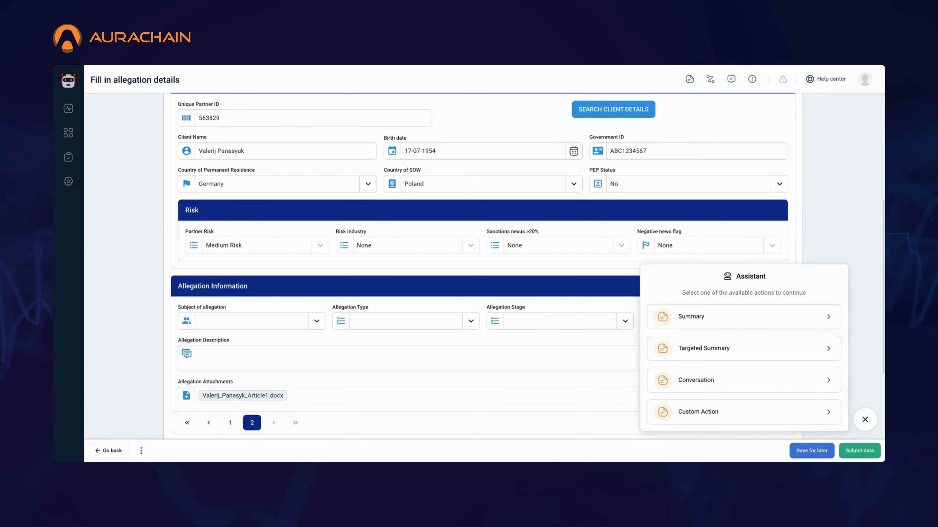
{"action": "mouse_move", "coordinate": [750, 293]}
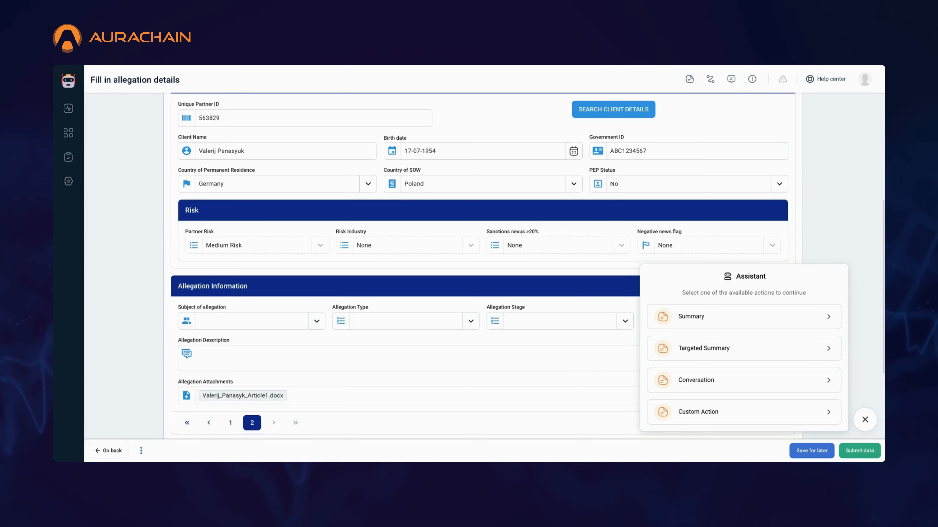
Generate a Targeted Summary of all attached documents on the topic 'Allegation types'
{"action": "left_click", "coordinate": [705, 349]}
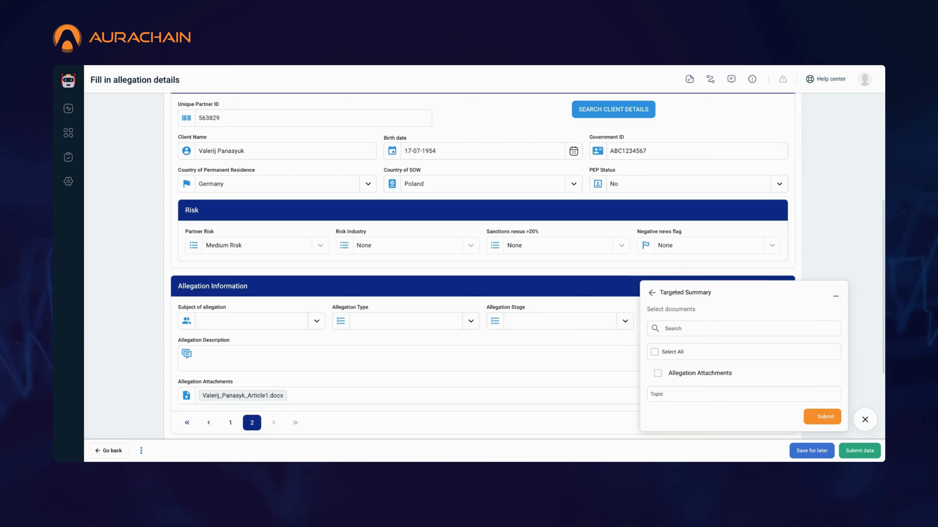
{"action": "left_click", "coordinate": [654, 352]}
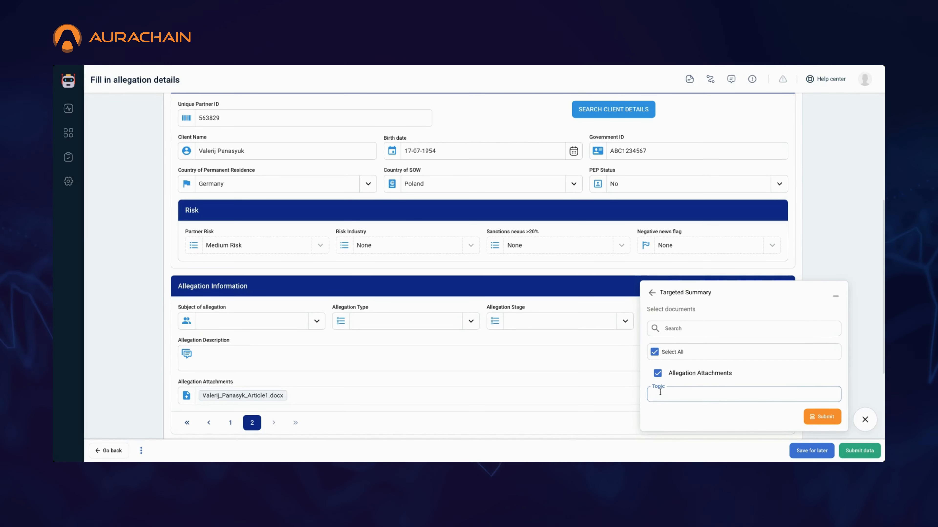
{"action": "type", "text": "Allegation types"}
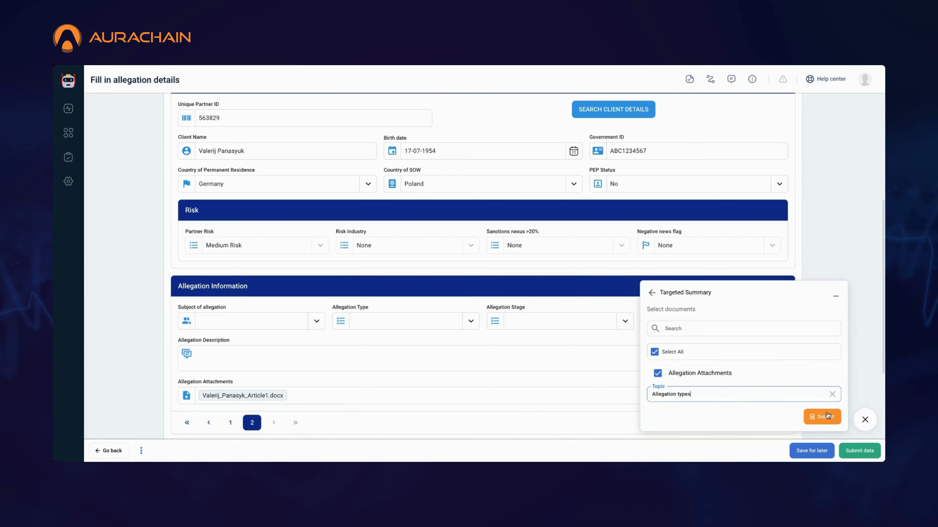
{"action": "left_click", "coordinate": [821, 417]}
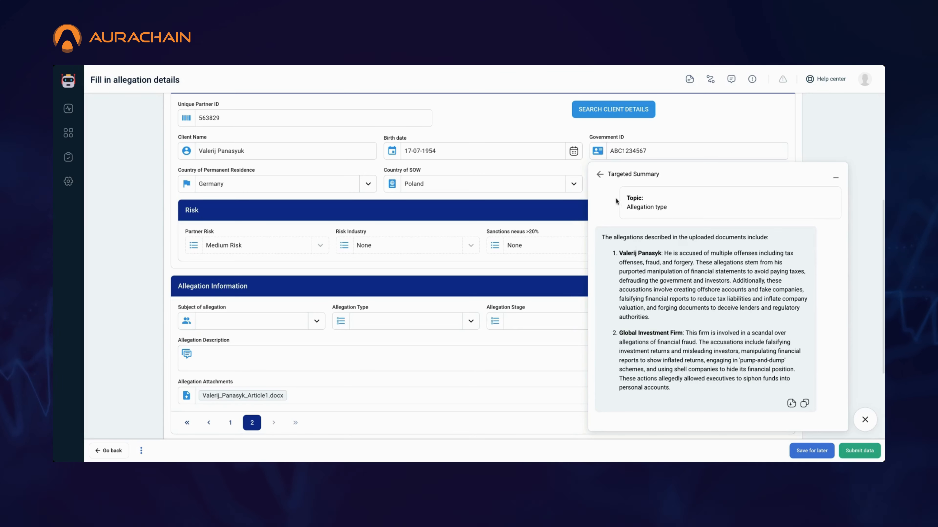
Leave the targeted summary and return to the Assistant's action list
{"action": "left_click", "coordinate": [599, 174]}
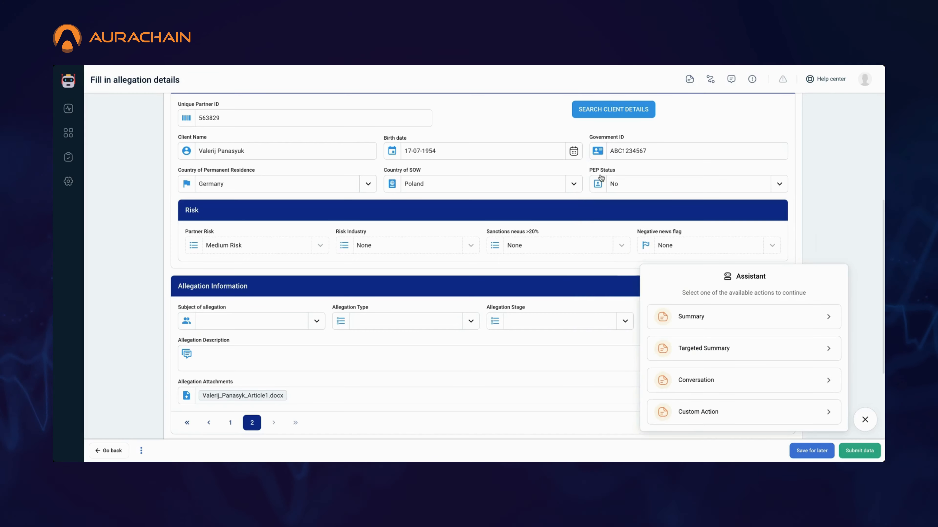
{"action": "mouse_move", "coordinate": [719, 375]}
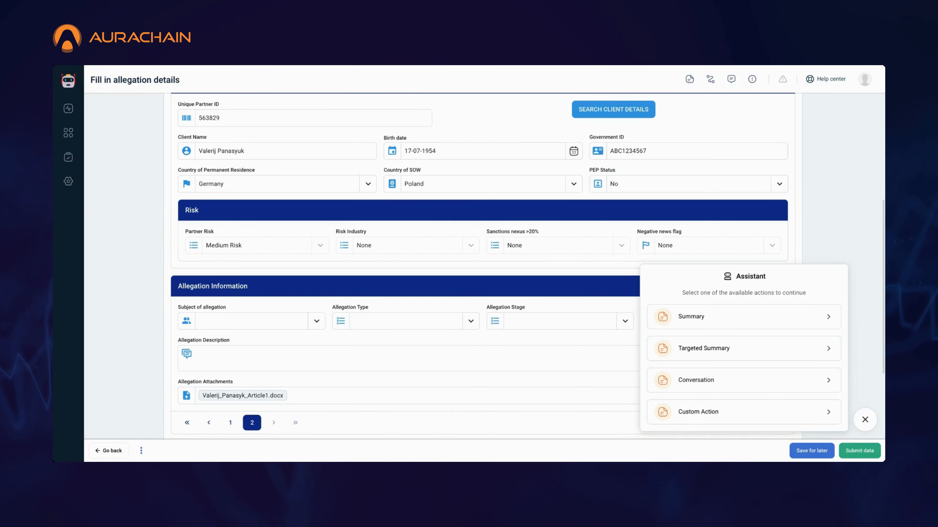
Ask the Conversation action 'What are the reputational risks in these articles' over all documents and read the answer
{"action": "left_click", "coordinate": [695, 380]}
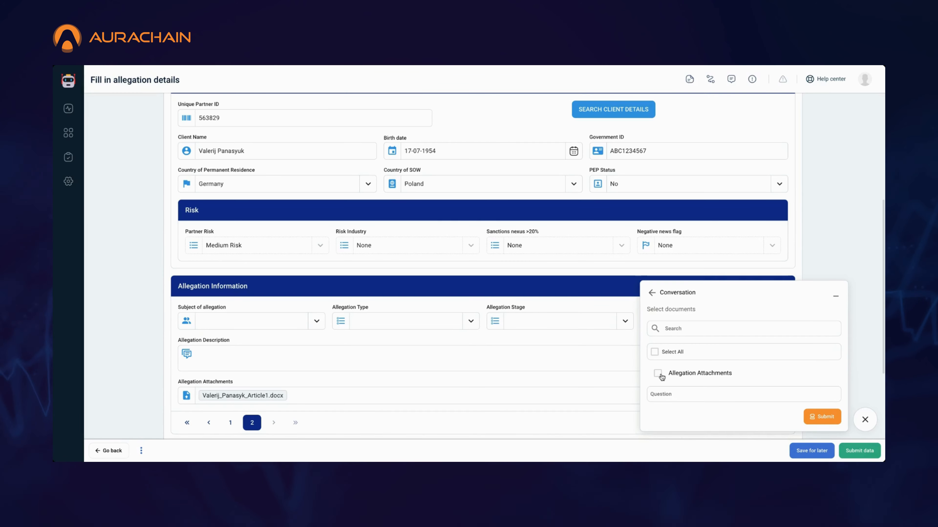
{"action": "left_click", "coordinate": [656, 373]}
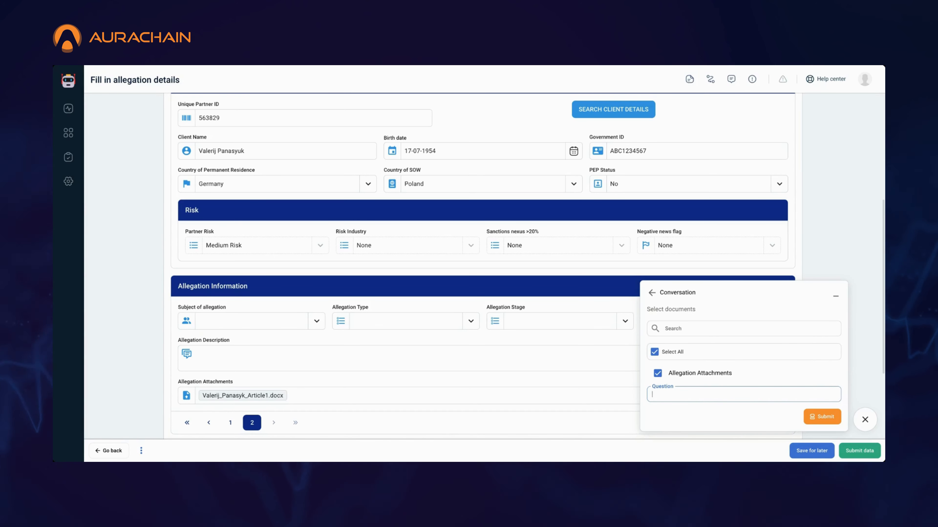
{"action": "type", "text": "What are"}
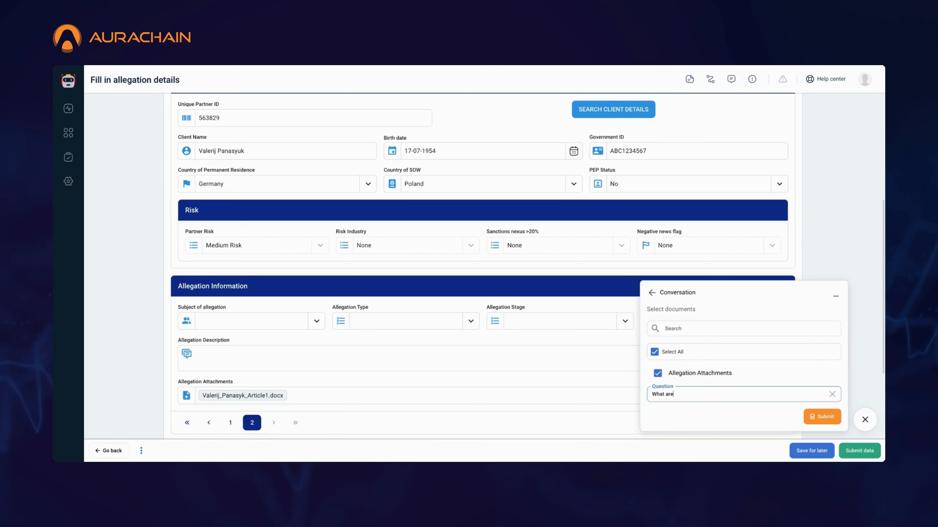
{"action": "type", "text": "the reputa"}
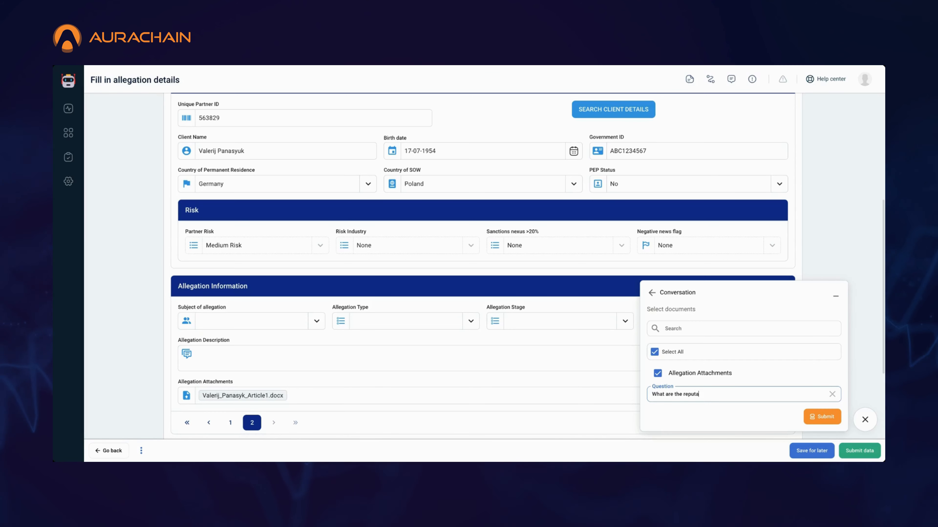
{"action": "type", "text": "tional ri"}
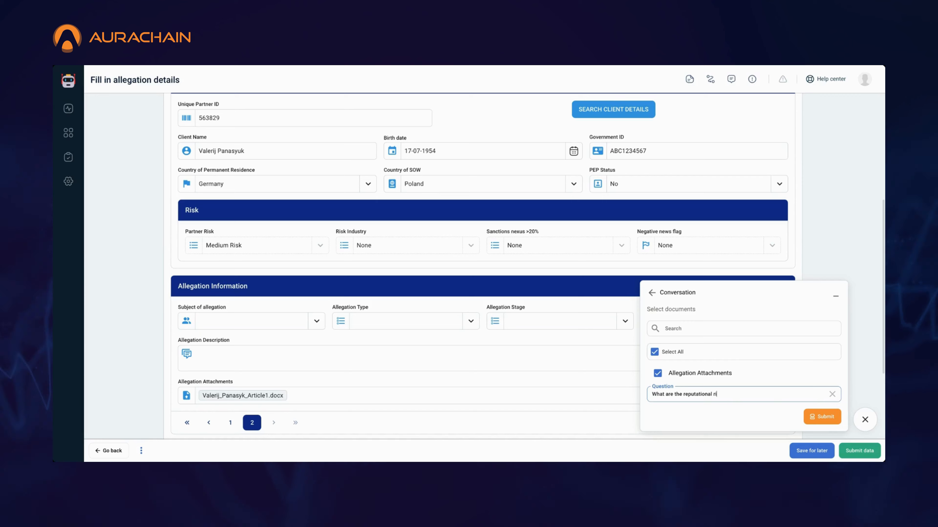
{"action": "type", "text": "sks"}
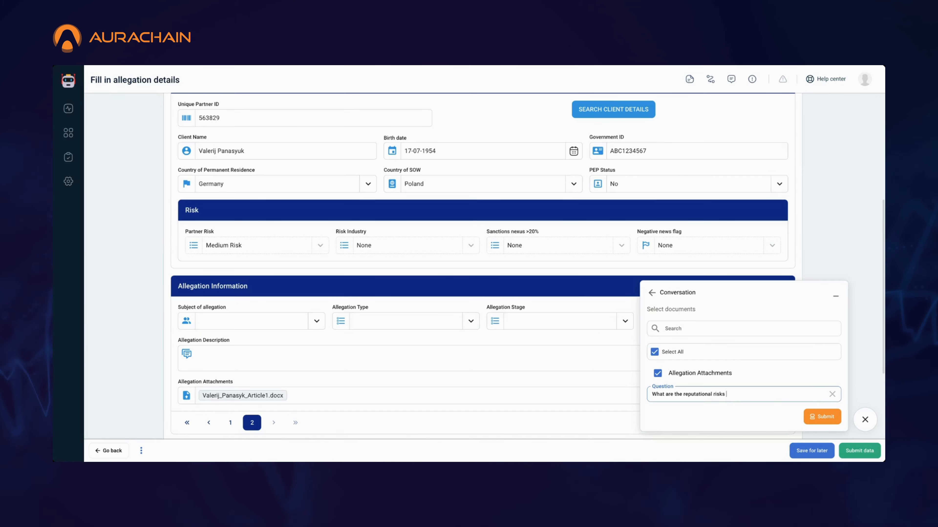
{"action": "type", "text": "in these articles?"}
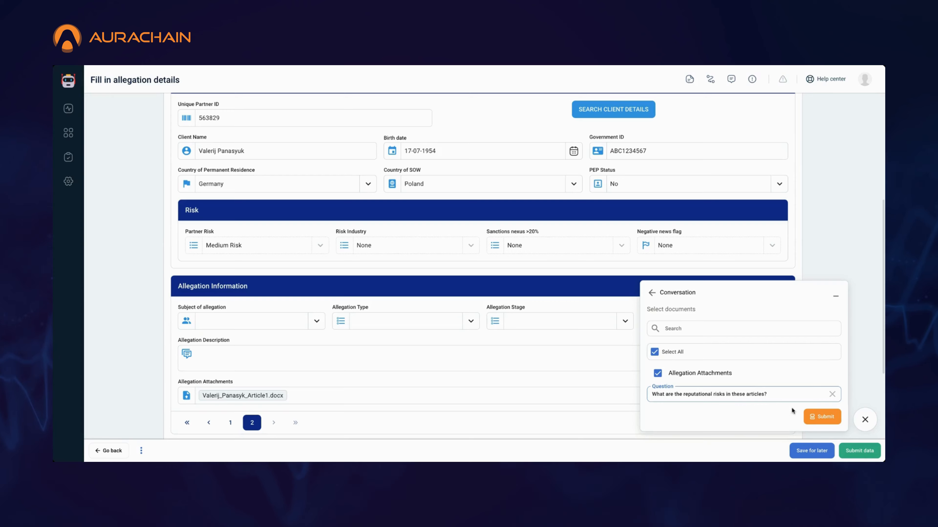
{"action": "left_click", "coordinate": [822, 417]}
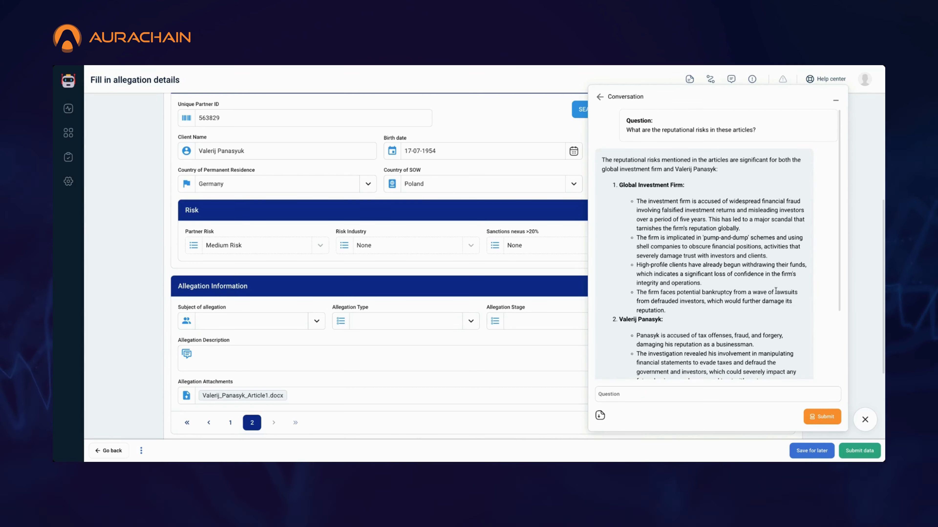
{"action": "scroll", "scroll_direction": "down", "scroll_amount": 3}
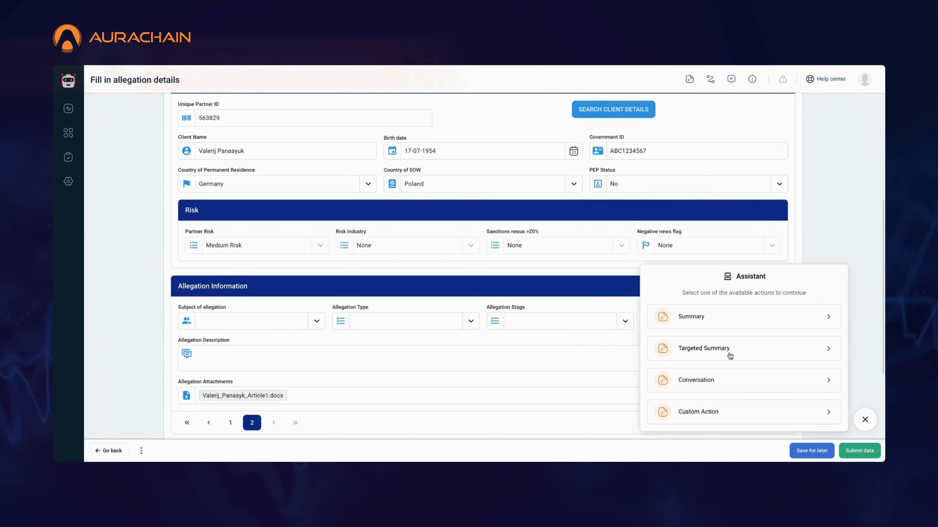
Set up a Custom Action on all attachments with the prompt 'Generate a report on reputation risks and legal implications'
{"action": "left_click", "coordinate": [696, 411]}
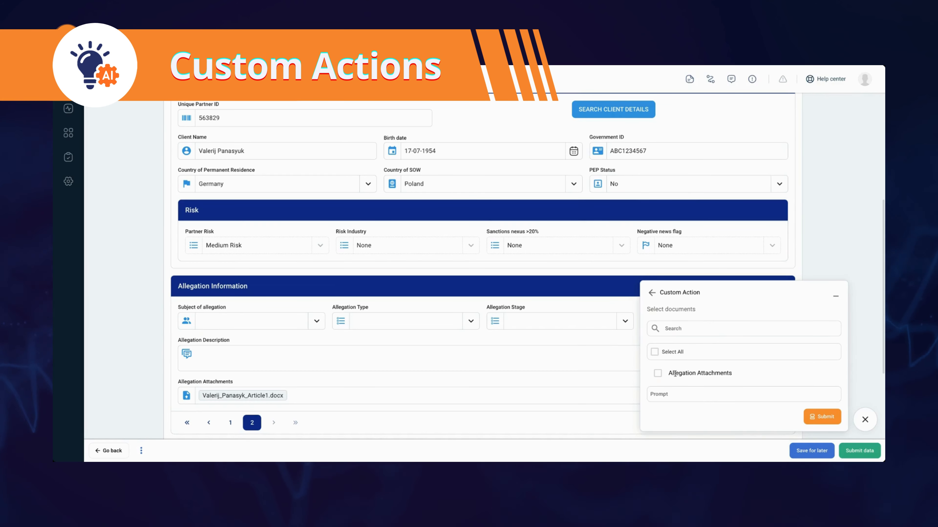
{"action": "left_click", "coordinate": [653, 352]}
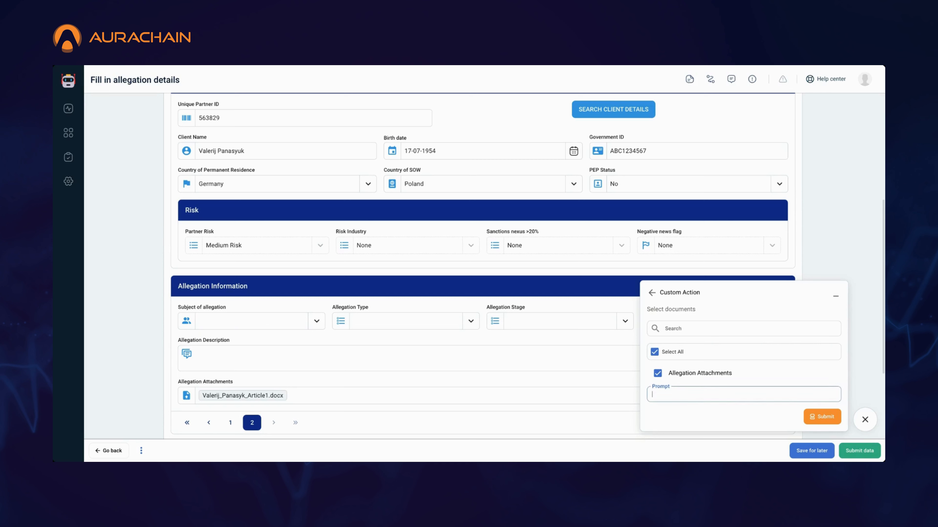
{"action": "type", "text": "G"}
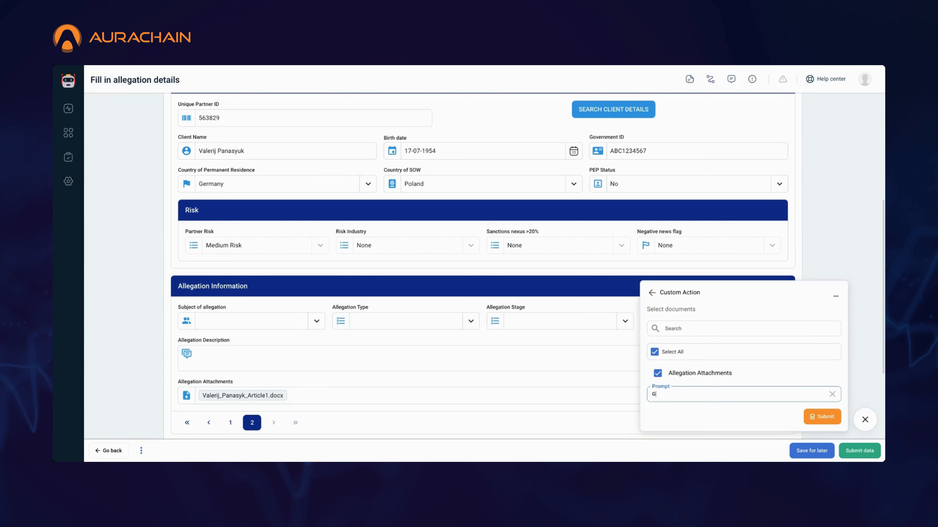
{"action": "type", "text": "enerate a"}
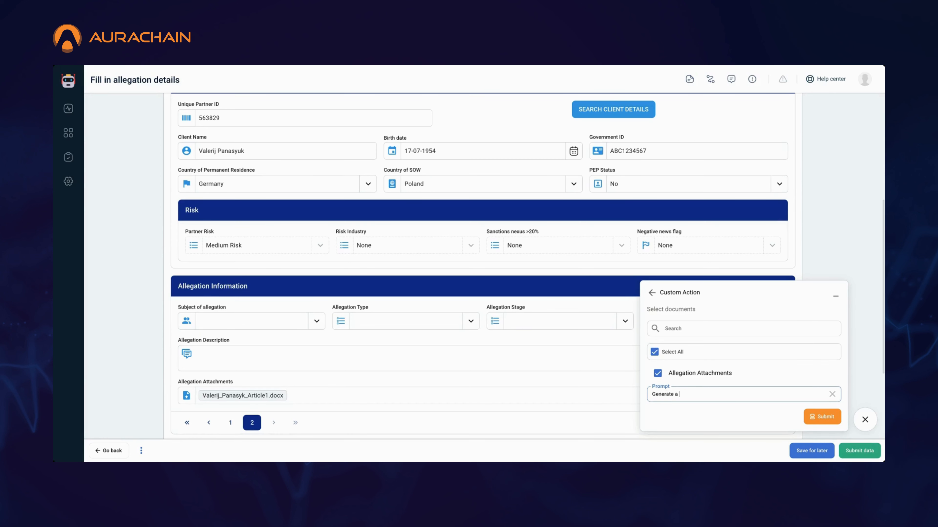
{"action": "type", "text": "report"}
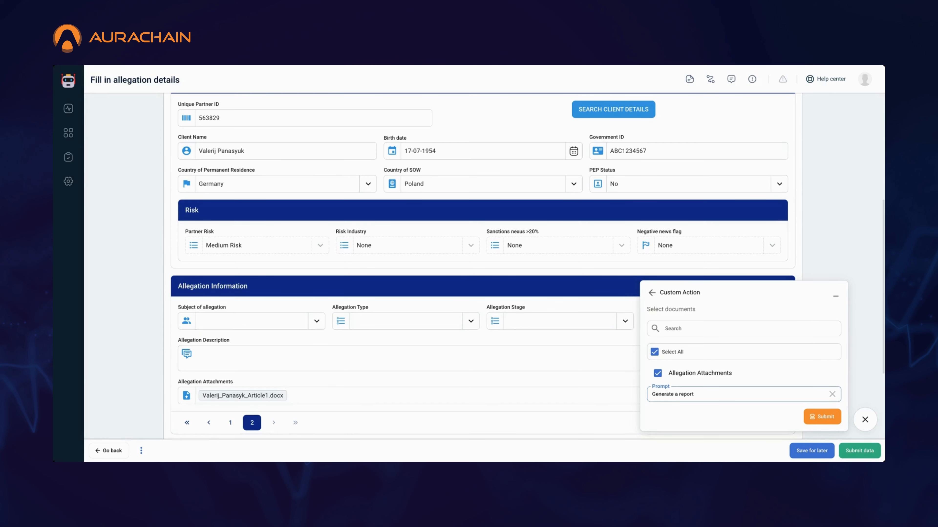
{"action": "type", "text": "on rep"}
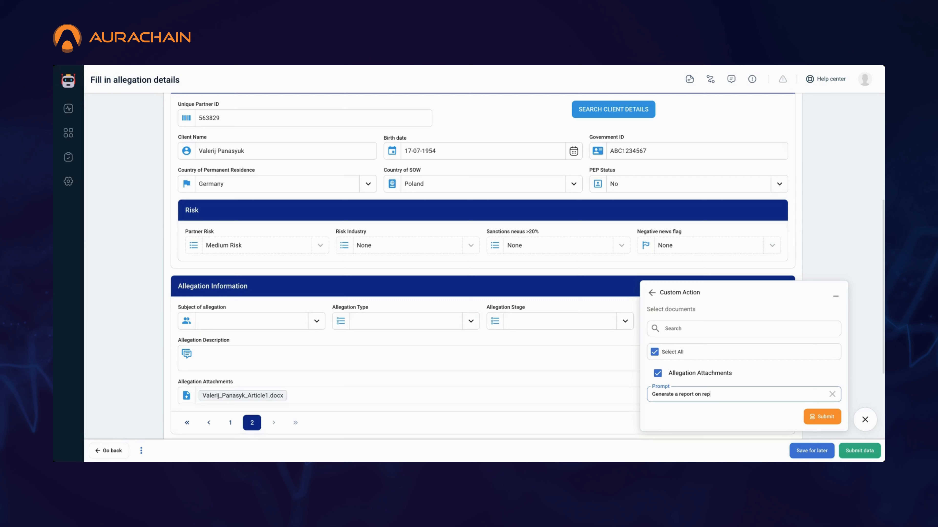
{"action": "type", "text": "utation"}
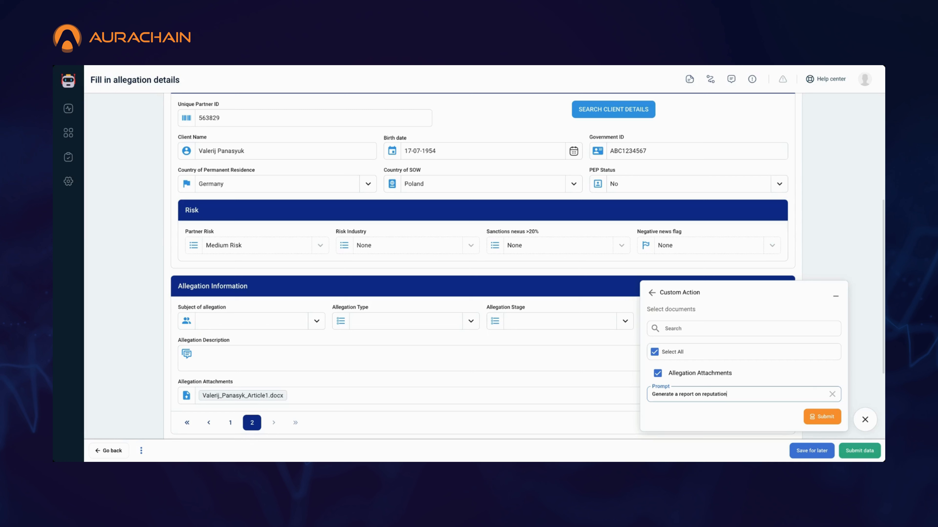
{"action": "type", "text": "risks"}
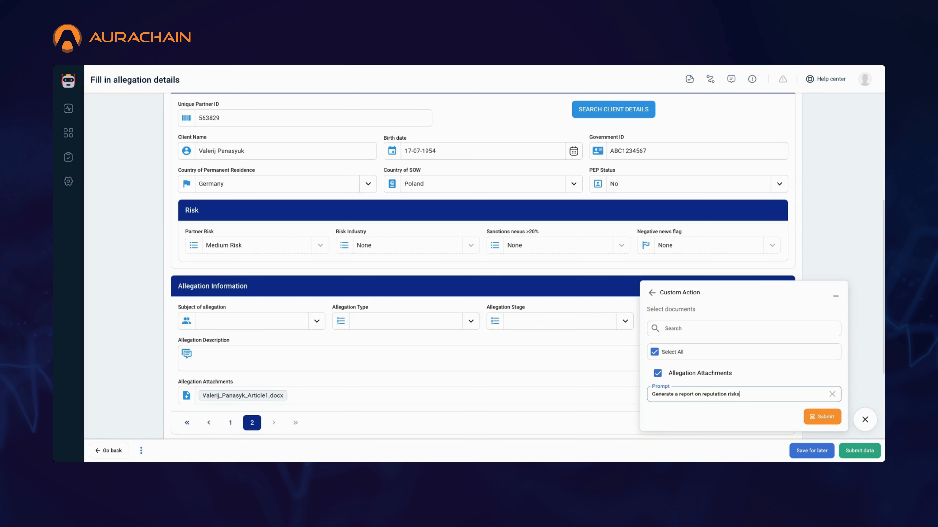
{"action": "type", "text": "and legal i"}
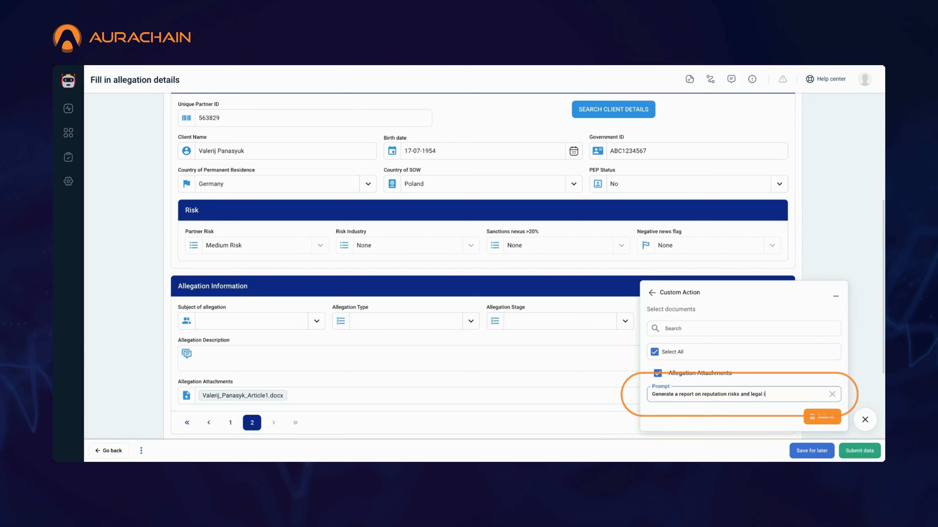
{"action": "type", "text": "mplications"}
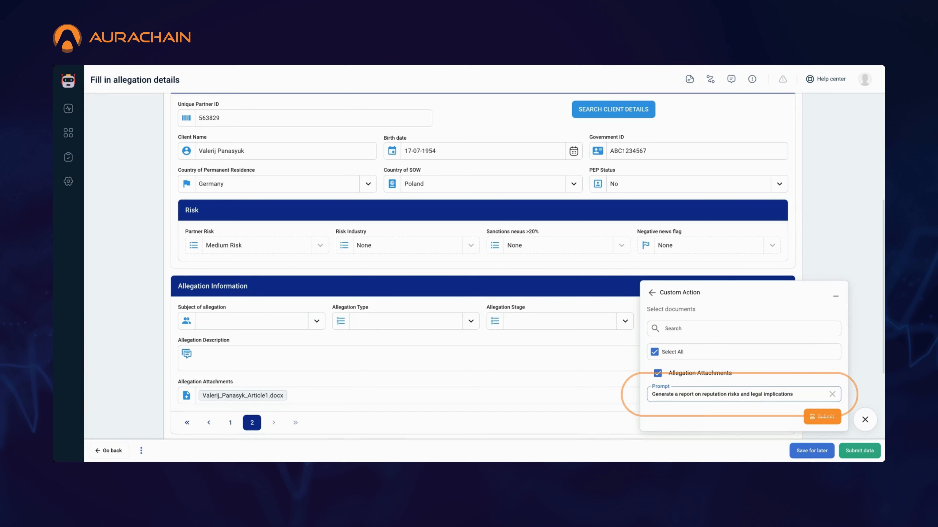
Submit the custom action, read through the generated report, and return to the action list
{"action": "left_click", "coordinate": [820, 416]}
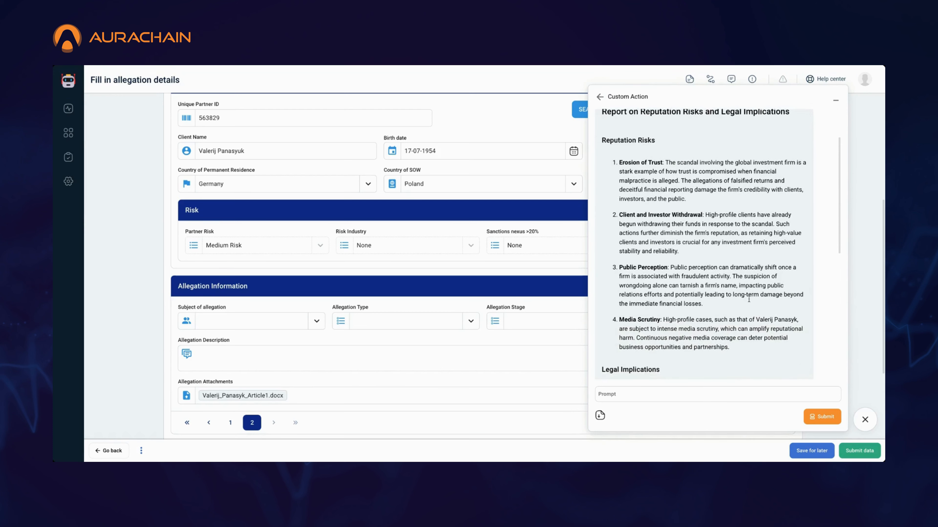
{"action": "scroll", "scroll_direction": "down", "scroll_amount": 3}
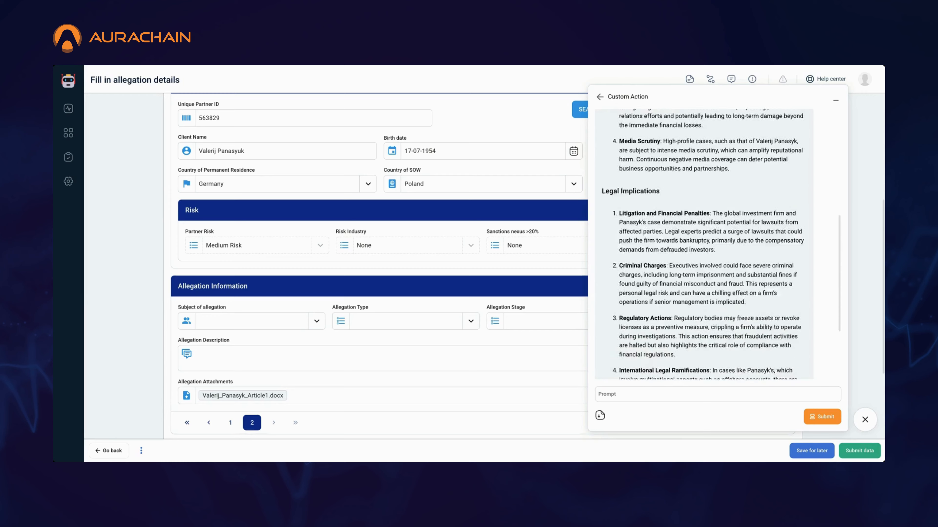
{"action": "scroll", "scroll_direction": "down", "scroll_amount": 3}
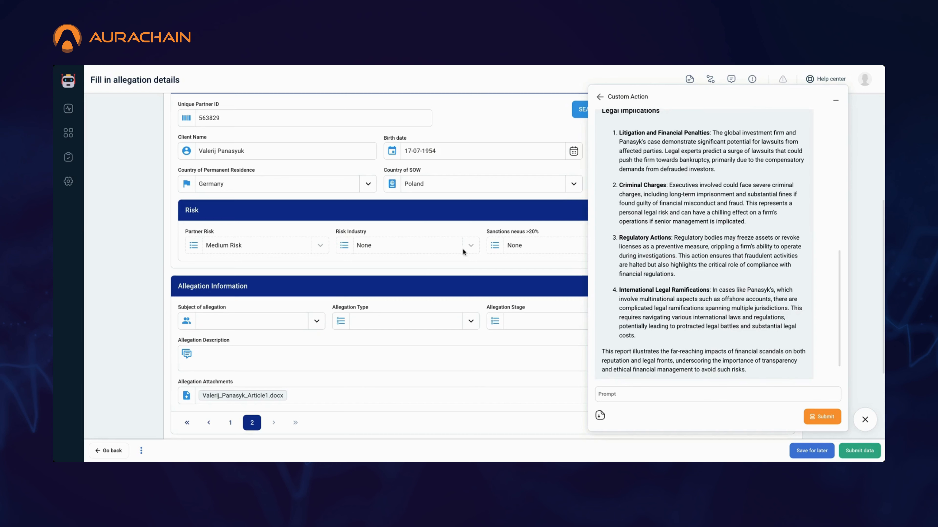
{"action": "scroll", "scroll_direction": "down", "scroll_amount": 3}
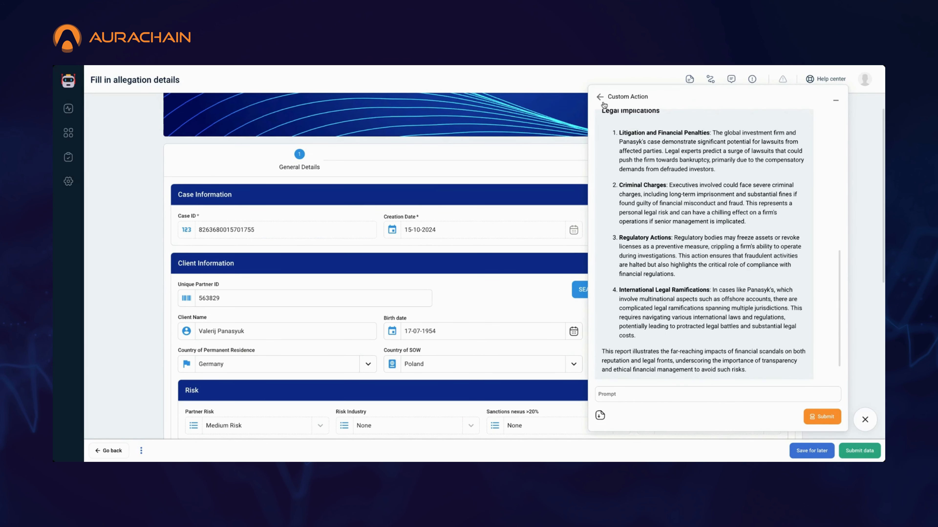
{"action": "left_click", "coordinate": [599, 97]}
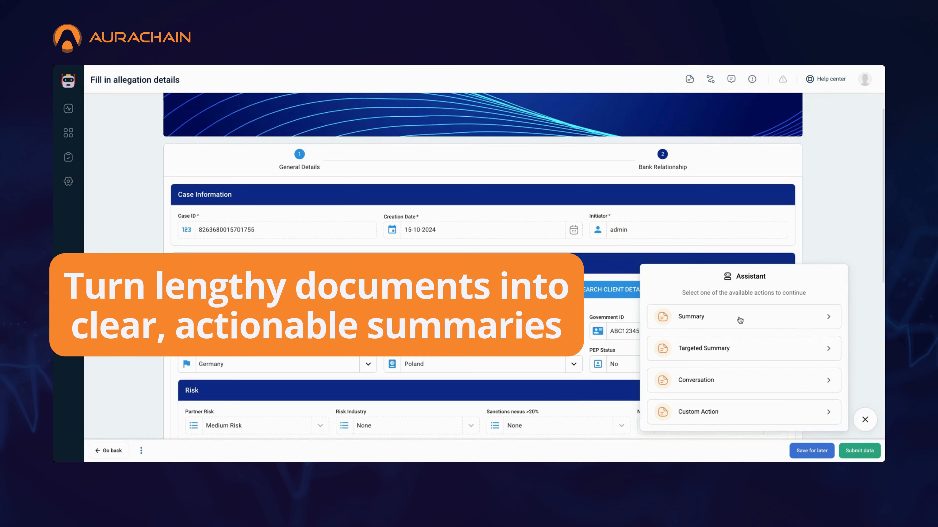
{"action": "mouse_move", "coordinate": [703, 317]}
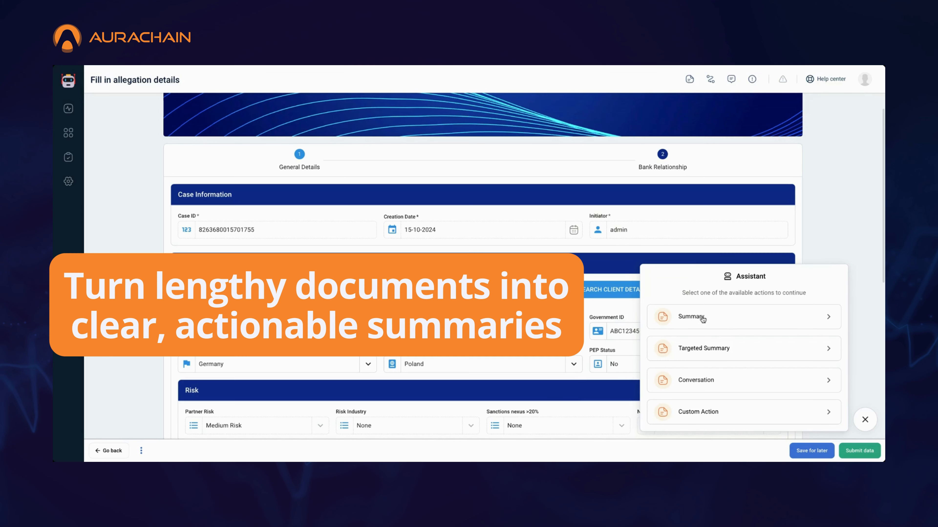
Briefly revisit Summary, then start a fresh, blank Custom Action form
{"action": "left_click", "coordinate": [692, 317]}
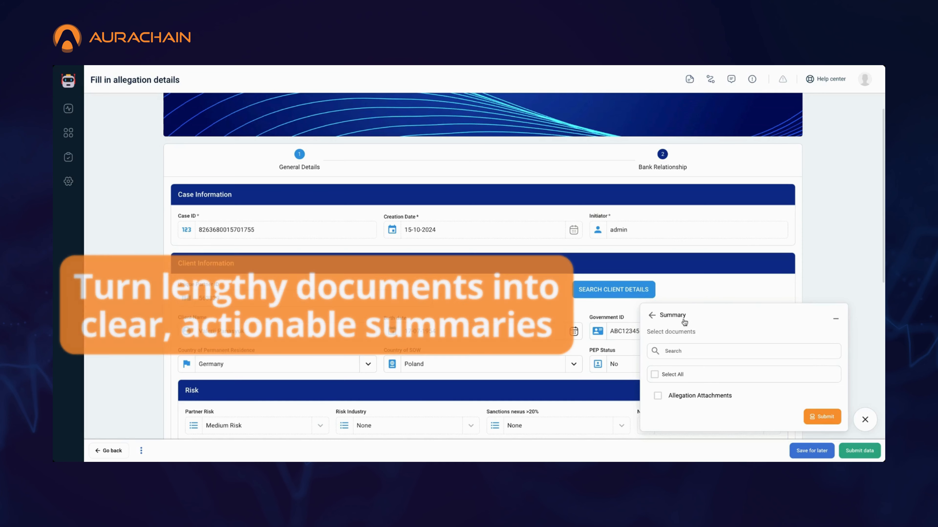
{"action": "left_click", "coordinate": [653, 315]}
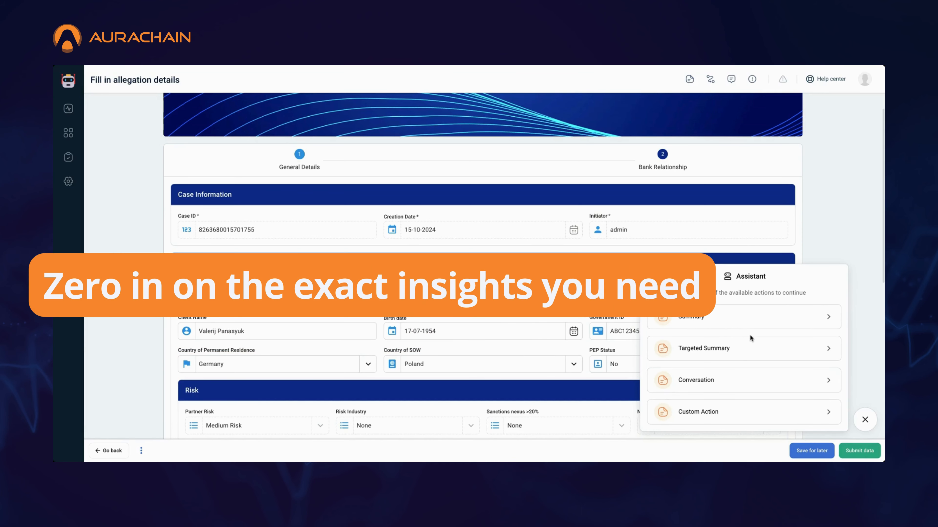
{"action": "left_click", "coordinate": [703, 349]}
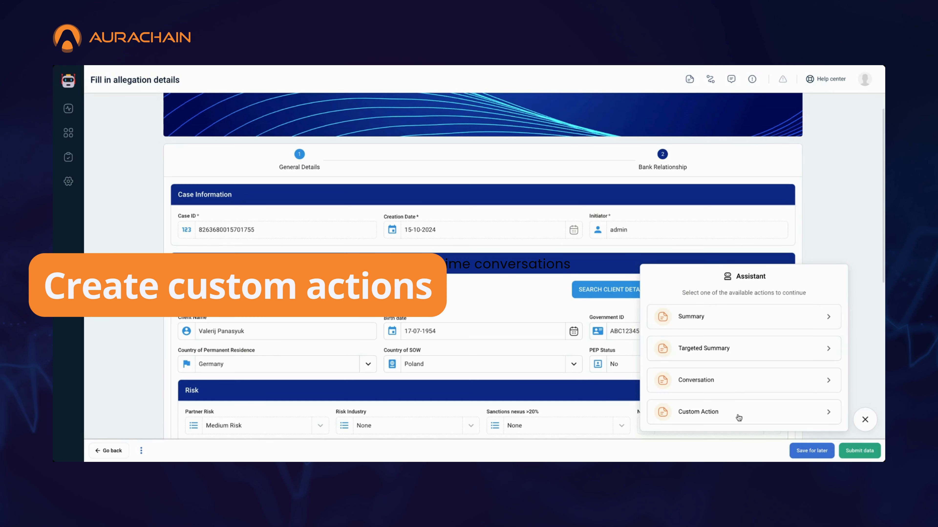
{"action": "left_click", "coordinate": [697, 412]}
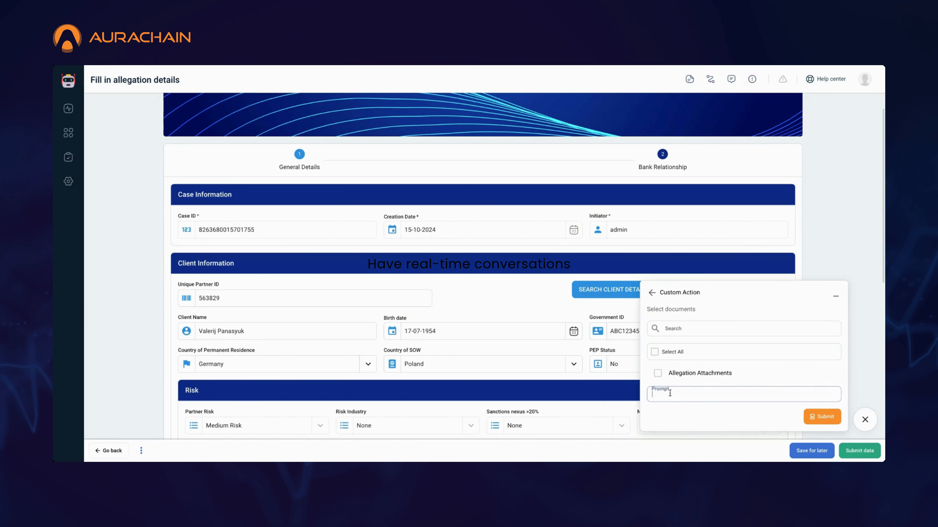